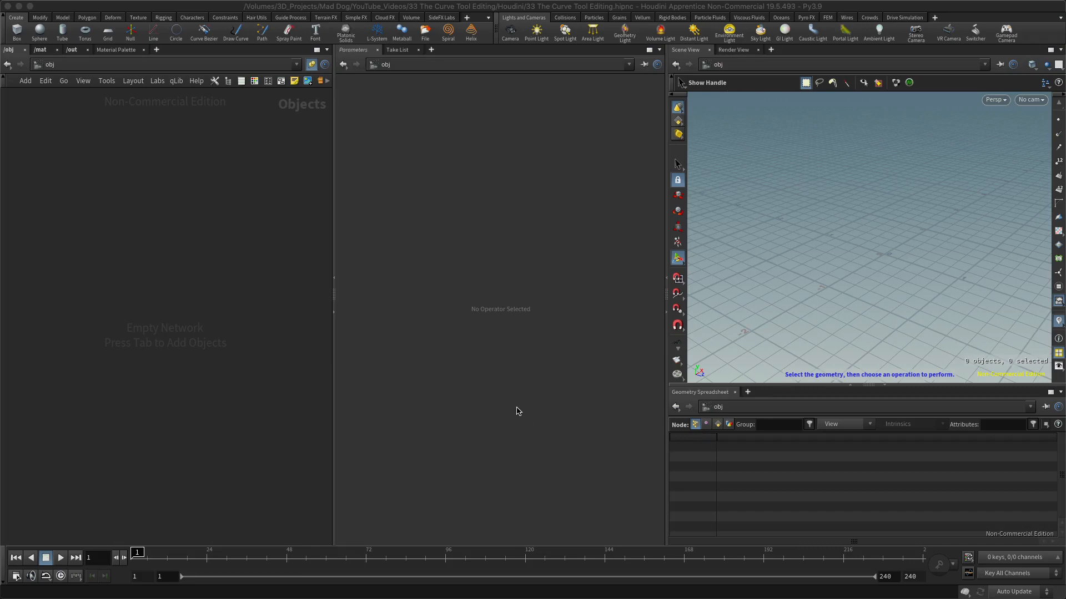
Step: Create a Geometry object and add a new curve1 node inside it
key("Tab")
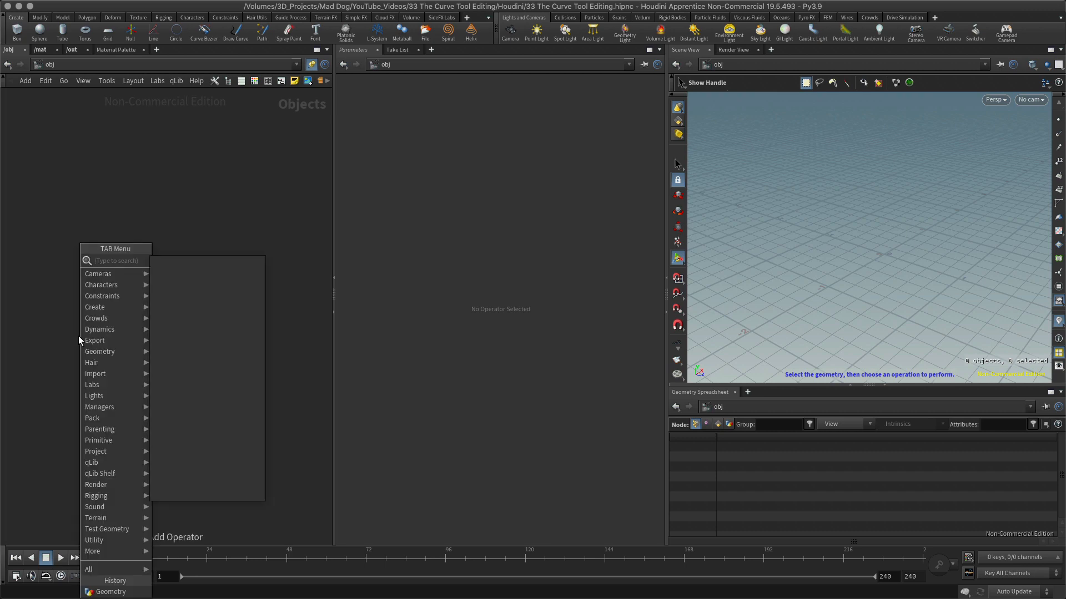
key("Escape")
type("cu")
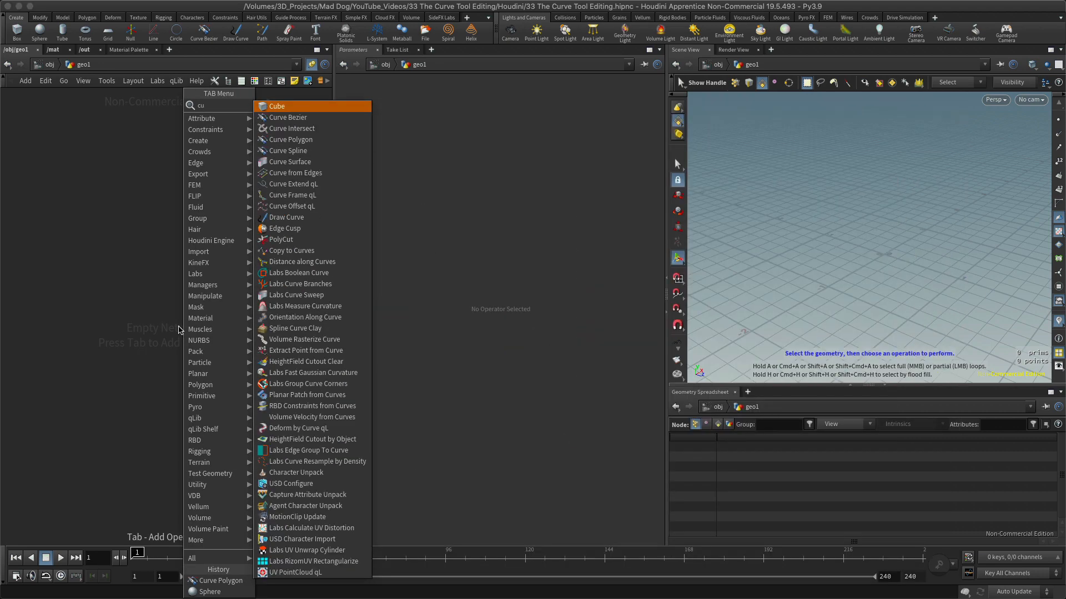
key("Escape")
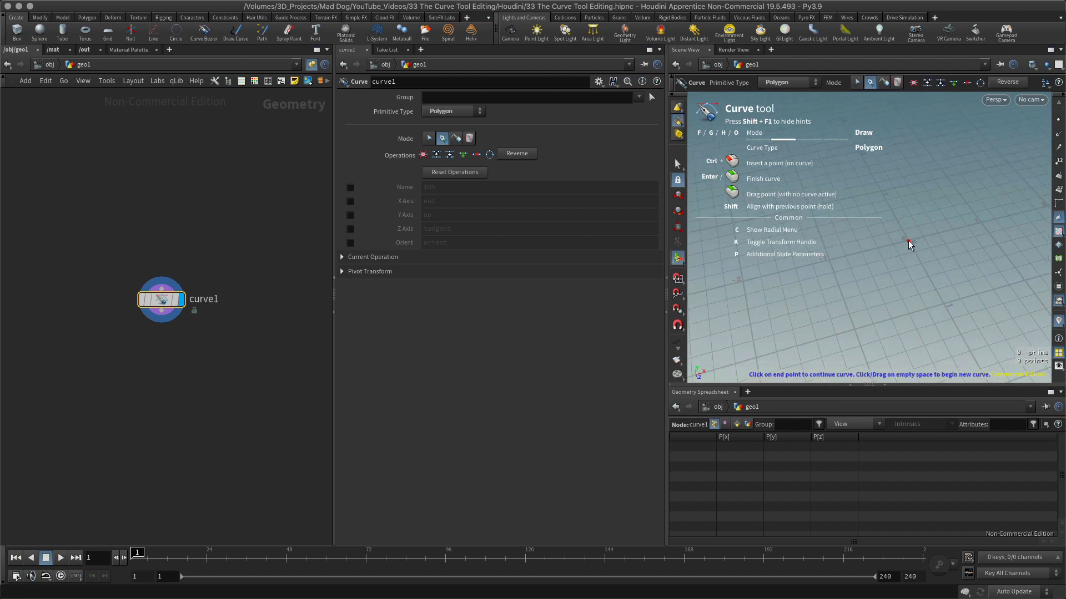
Step: Draw the open polygon curve by placing its points across the ground grid
left_click(927, 247)
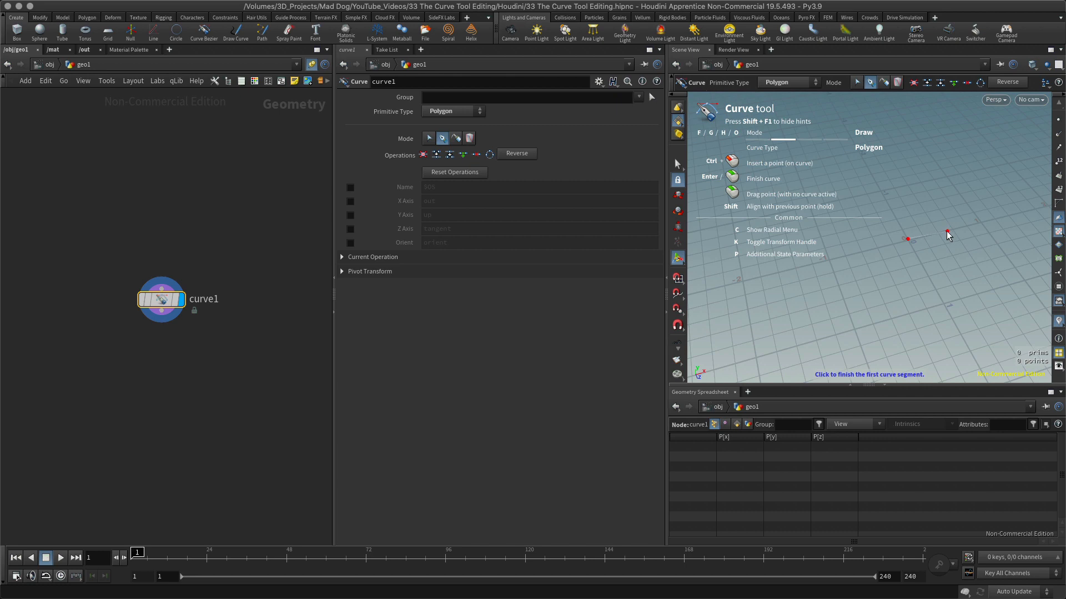
left_click(957, 227)
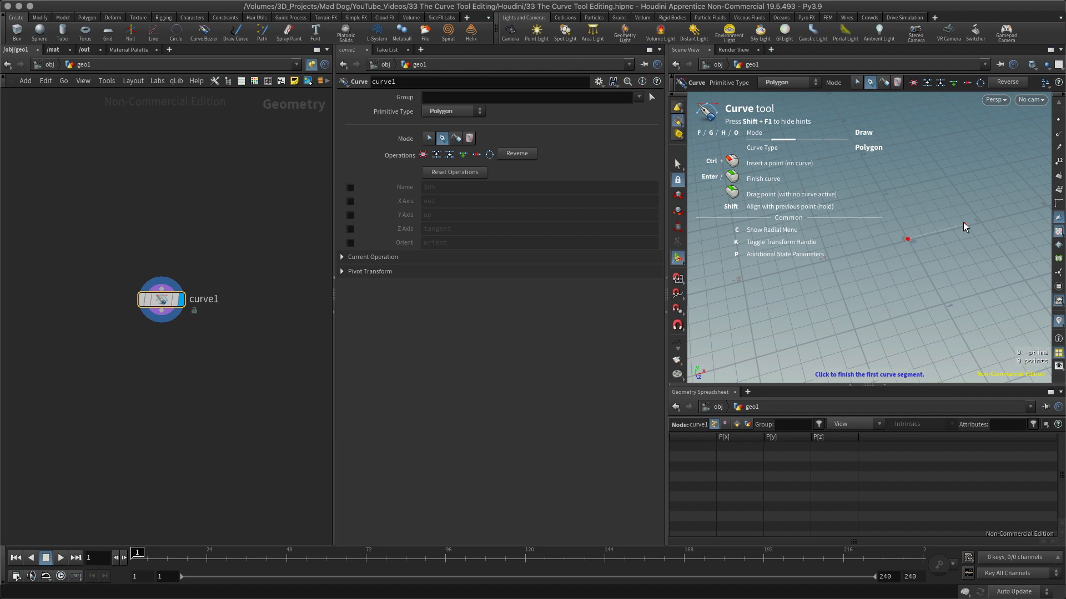
left_click(985, 292)
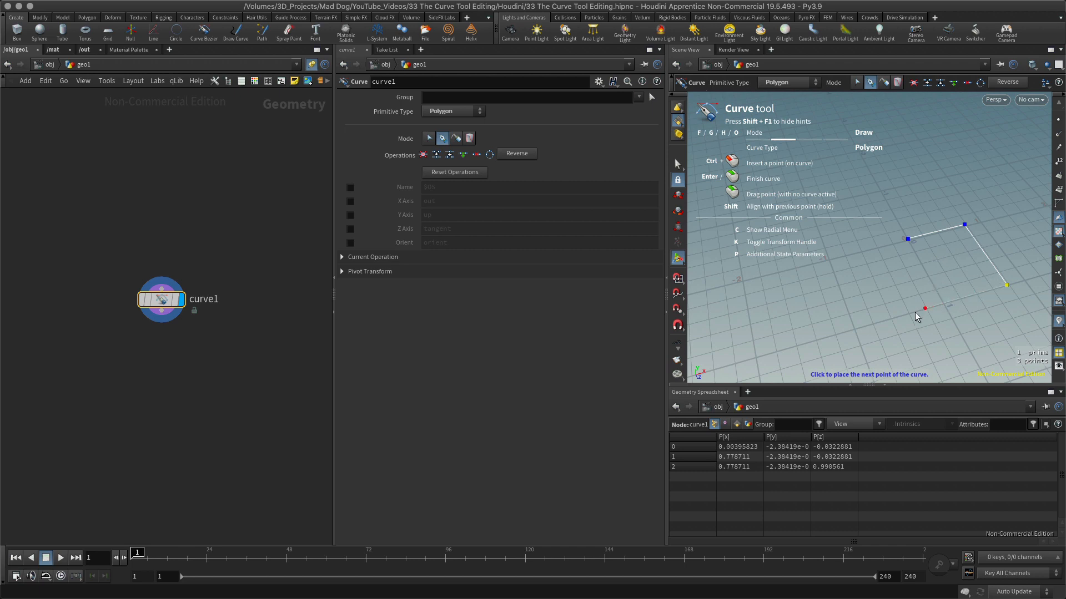
left_click(861, 327)
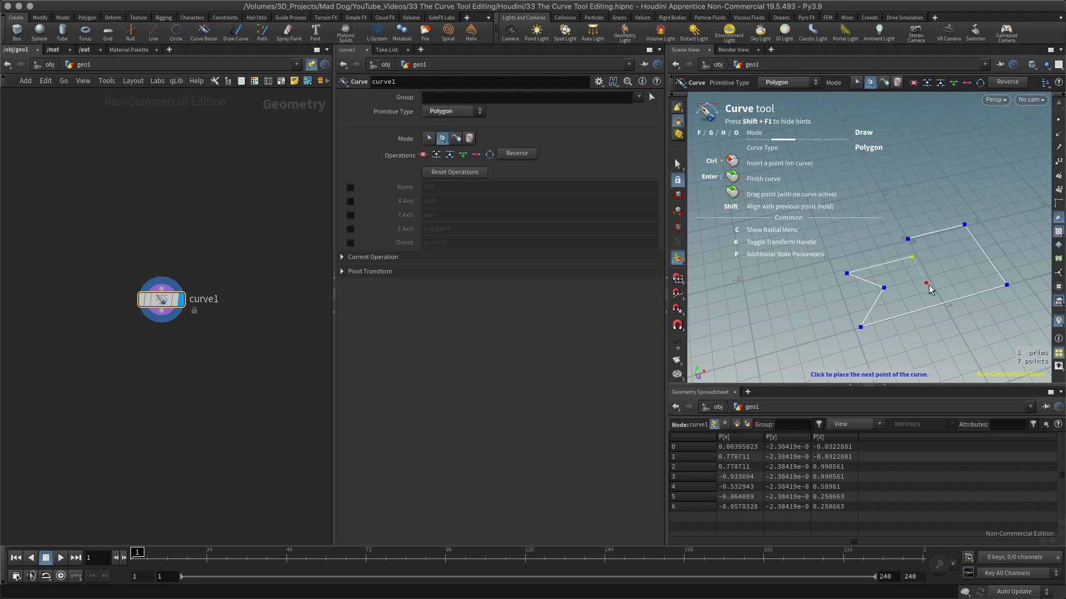
left_click(942, 257)
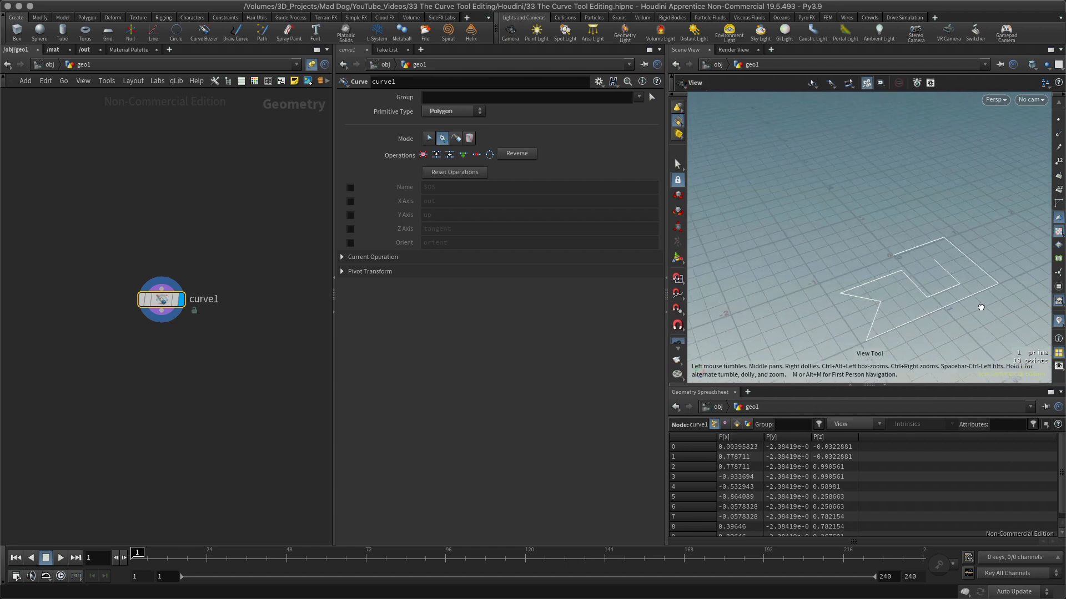
left_click_drag(981, 307, 923, 116)
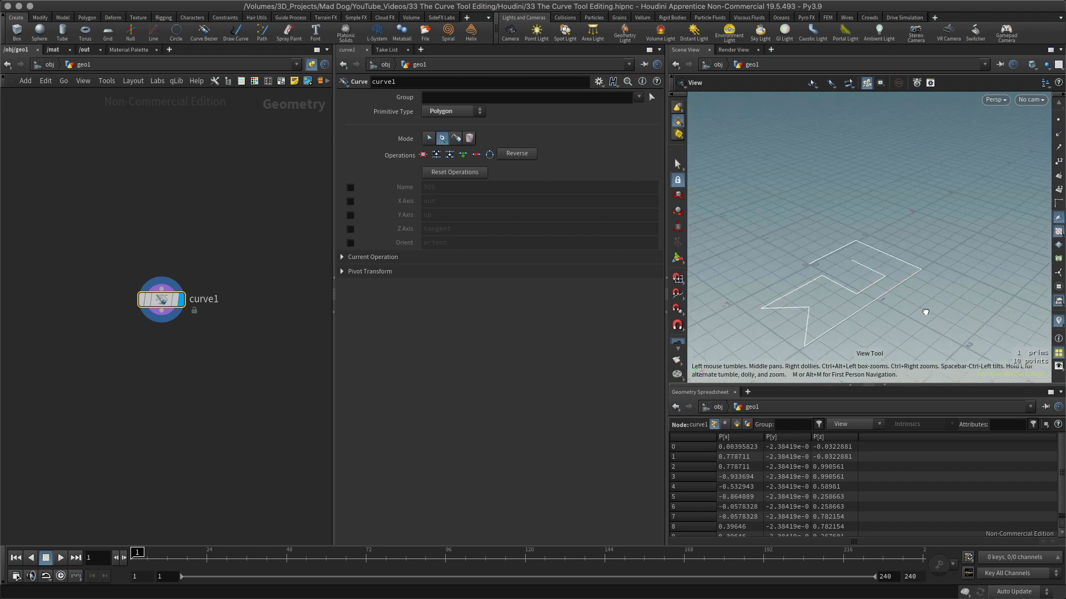
left_click_drag(924, 311, 949, 246)
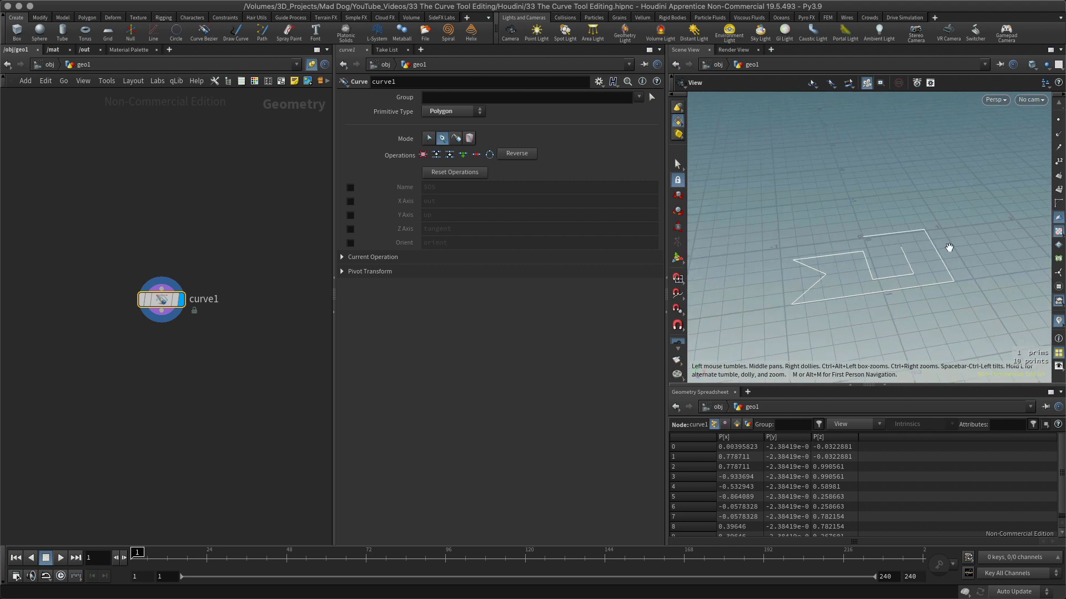
mouse_move(826, 258)
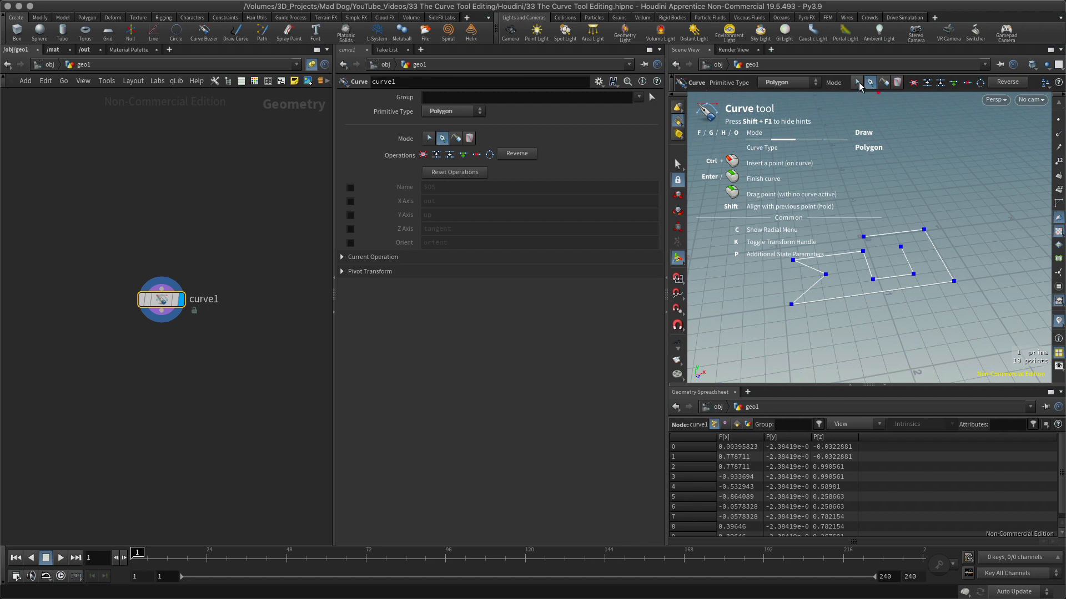
mouse_move(870, 82)
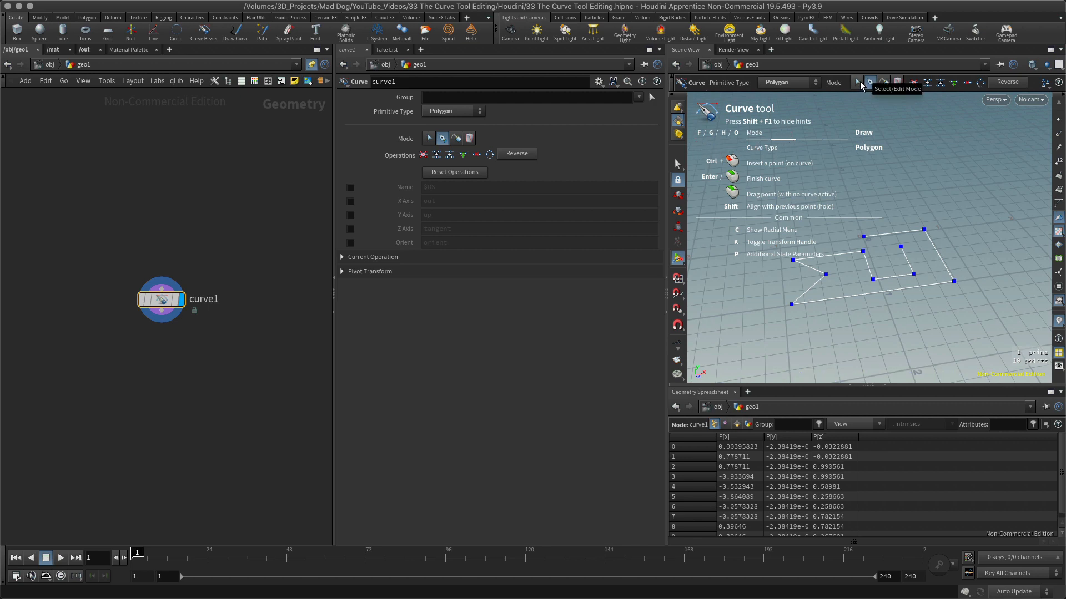
Step: Switch the Curve tool into Select/Edit mode to show the curve's 19 points
left_click(857, 82)
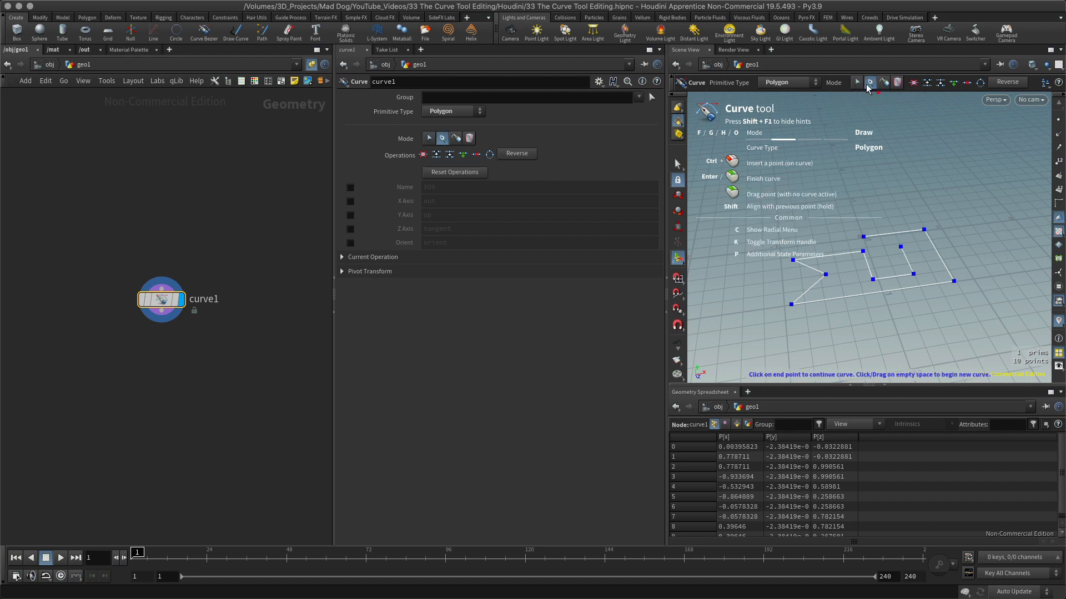
left_click(857, 82)
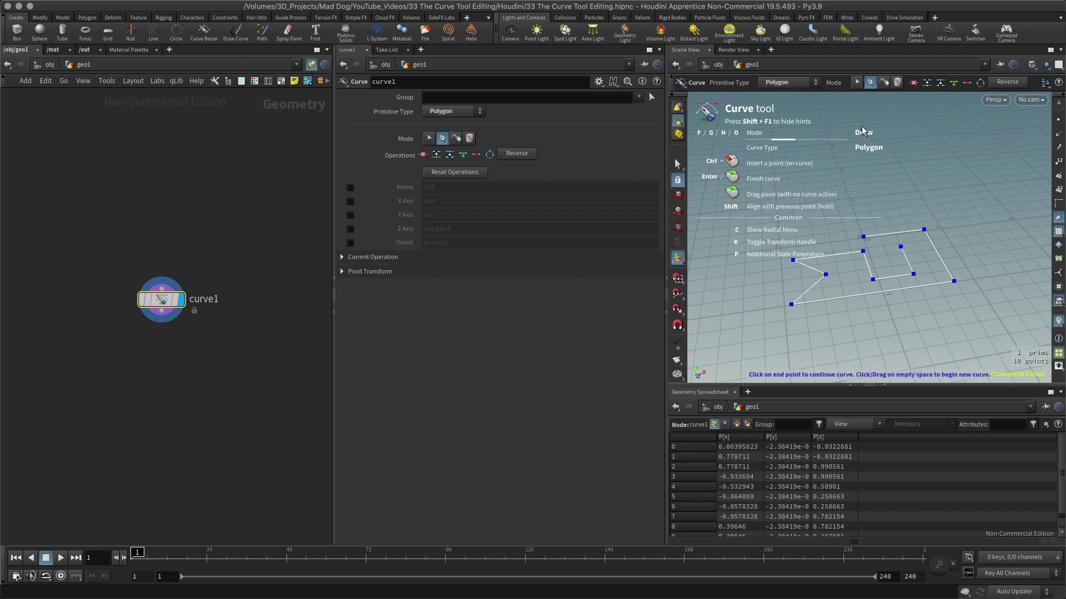
mouse_move(838, 119)
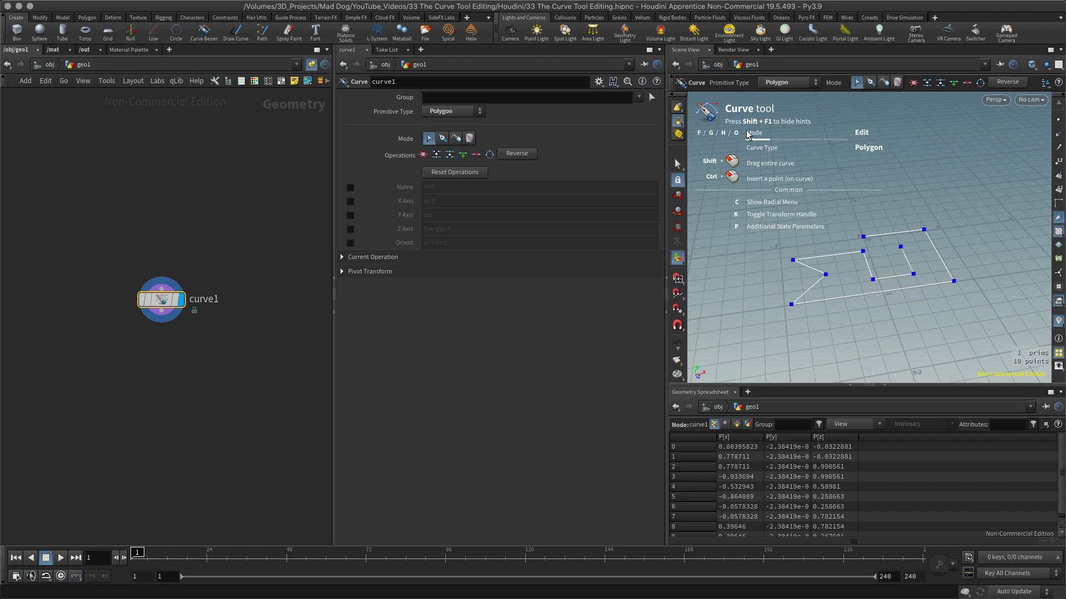
mouse_move(713, 141)
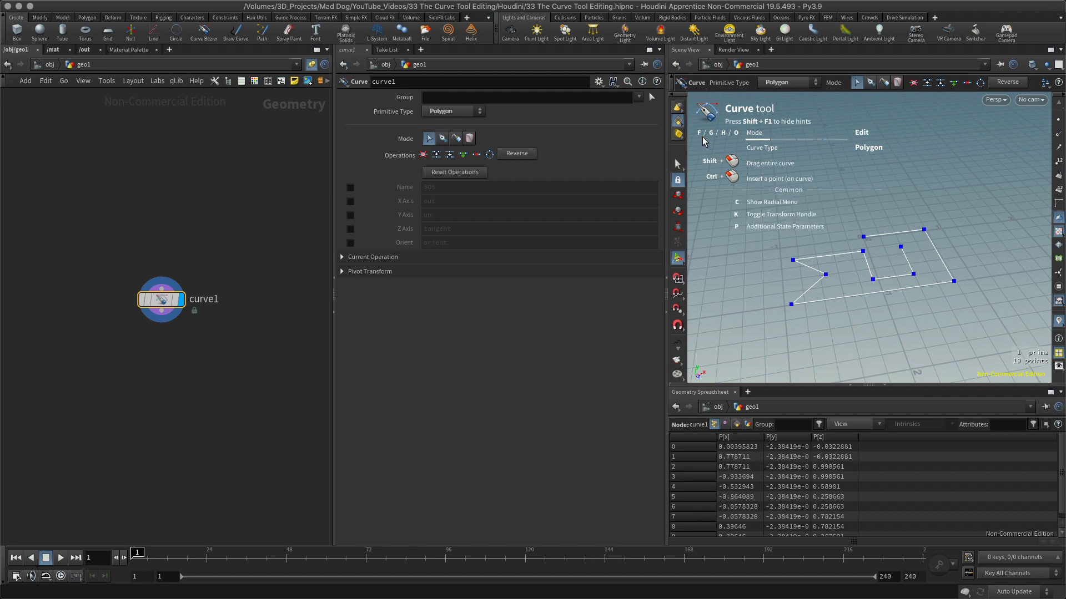
mouse_move(790, 278)
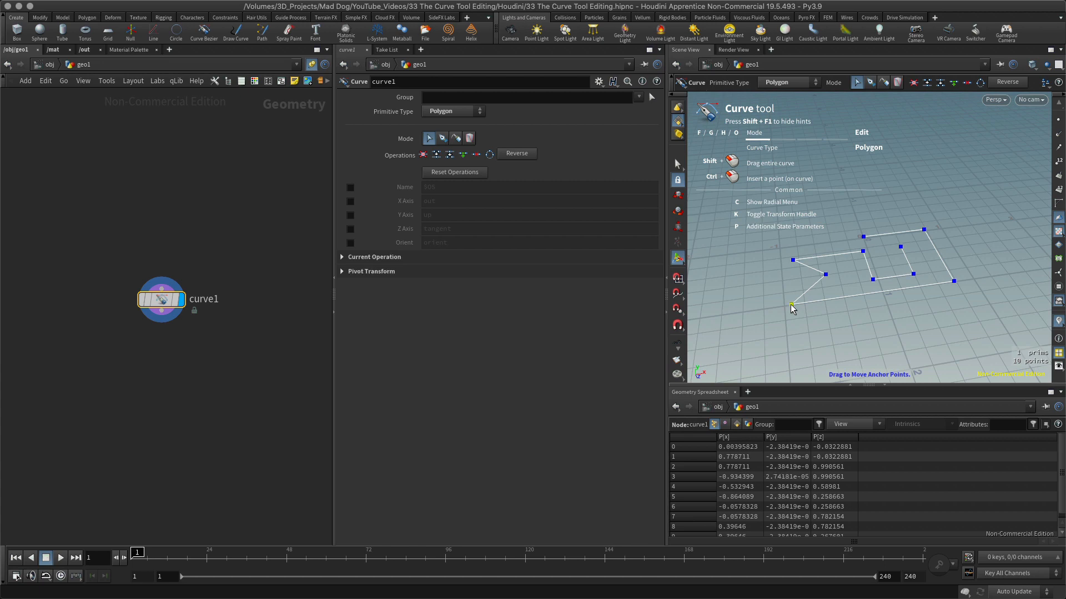
Step: Drag point 3 outward to about x -1.24, z 1.88, then orbit to inspect
left_click_drag(791, 306, 744, 290)
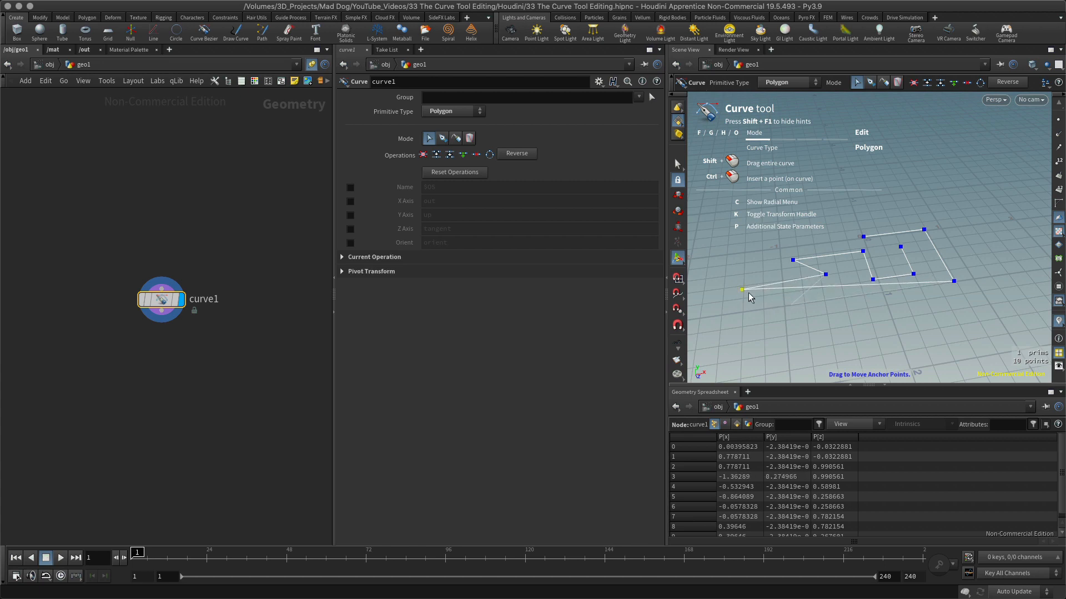
left_click_drag(742, 290, 784, 309)
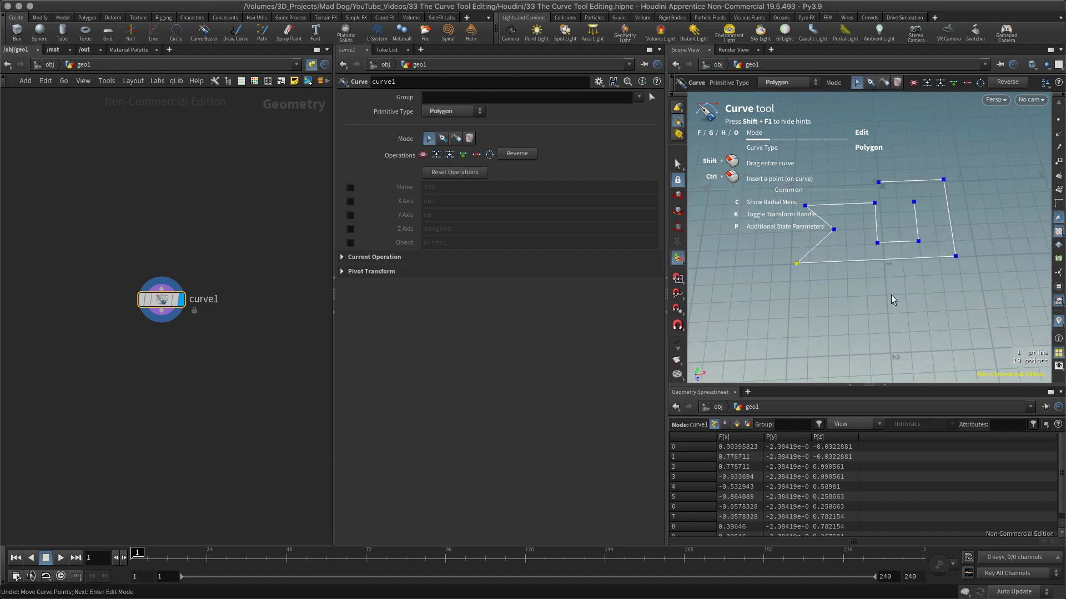
mouse_move(912, 211)
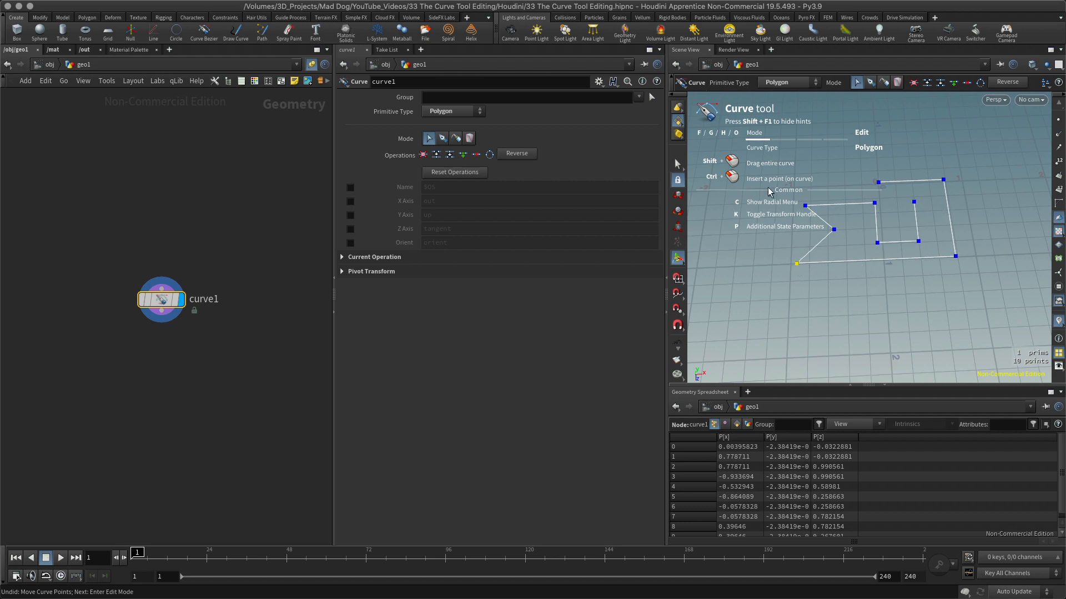
mouse_move(1003, 266)
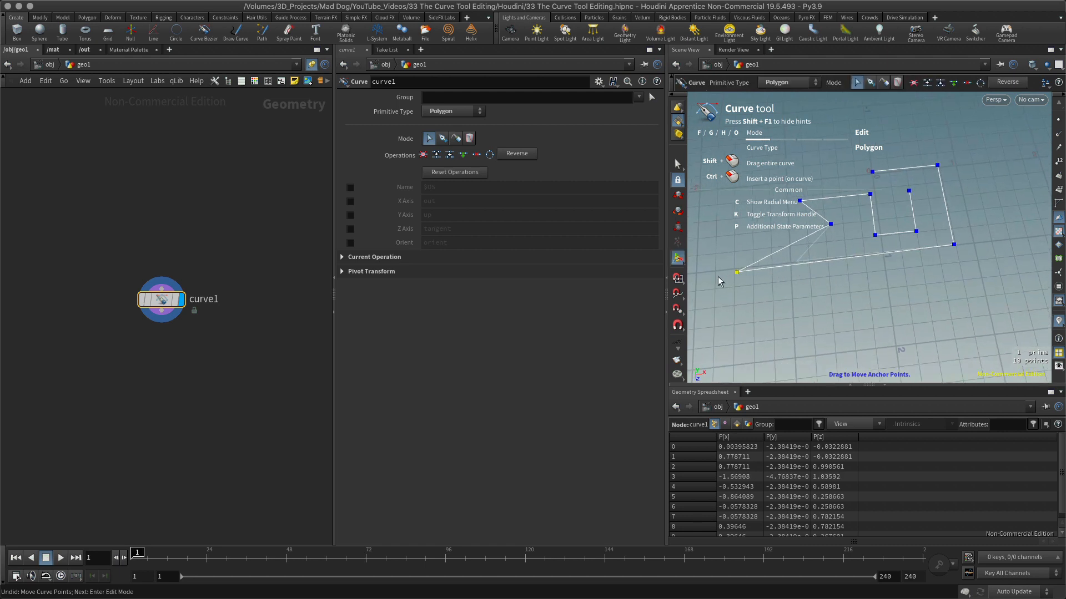
left_click_drag(737, 272, 771, 348)
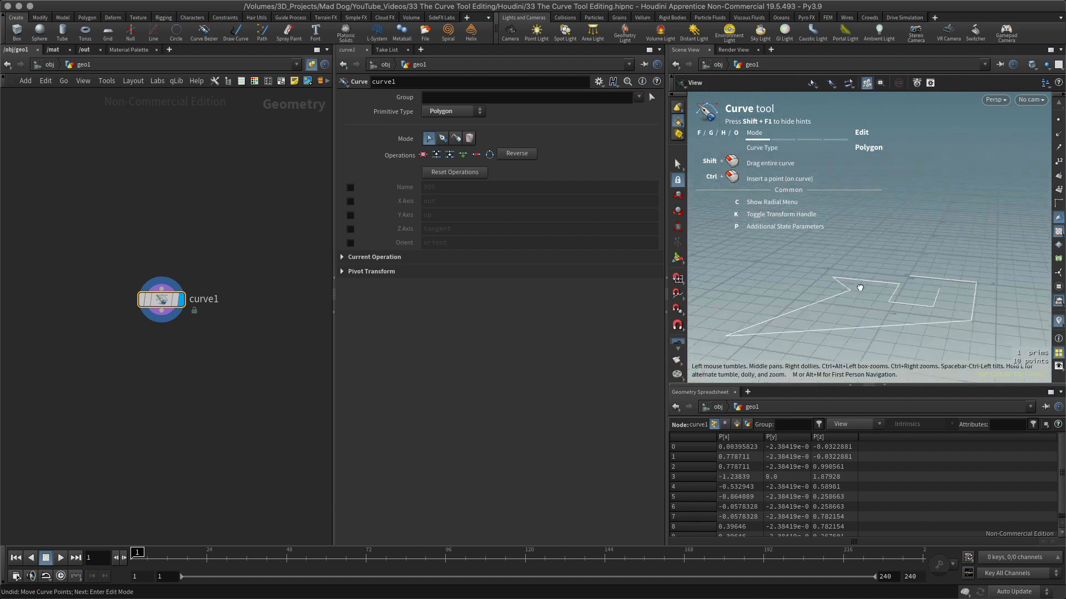
left_click_drag(859, 287, 789, 350)
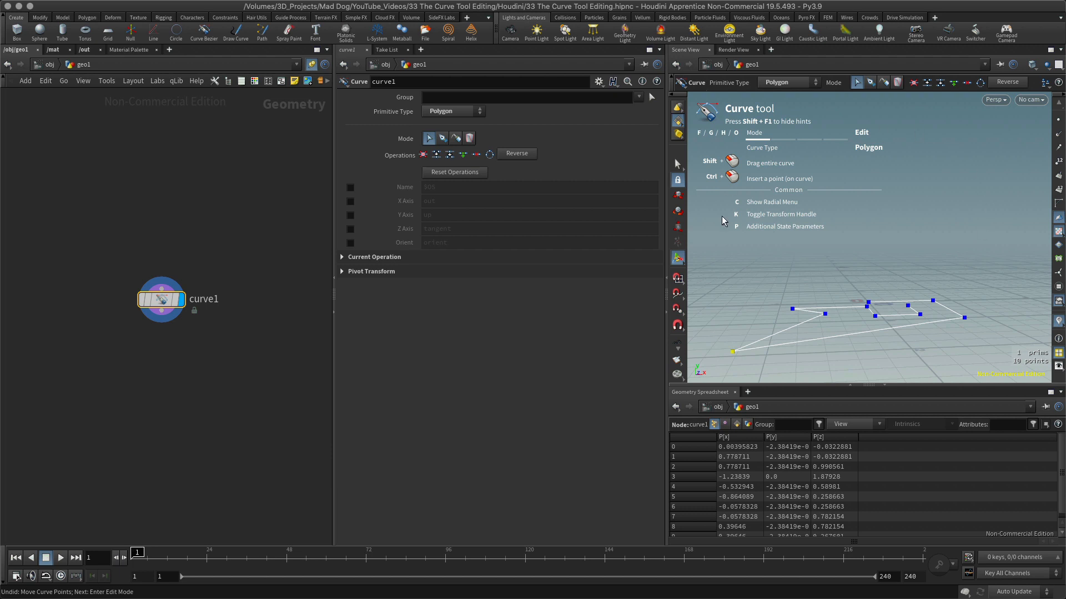
mouse_move(880, 287)
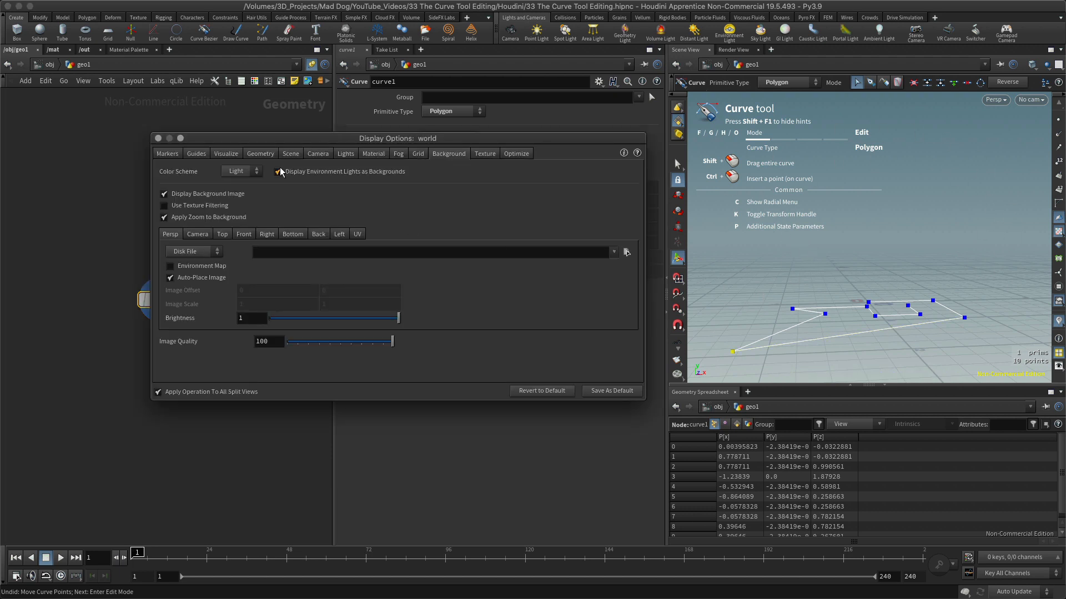
Step: Enable the XY plane guide grid in the Display Options Guides settings
left_click(195, 153)
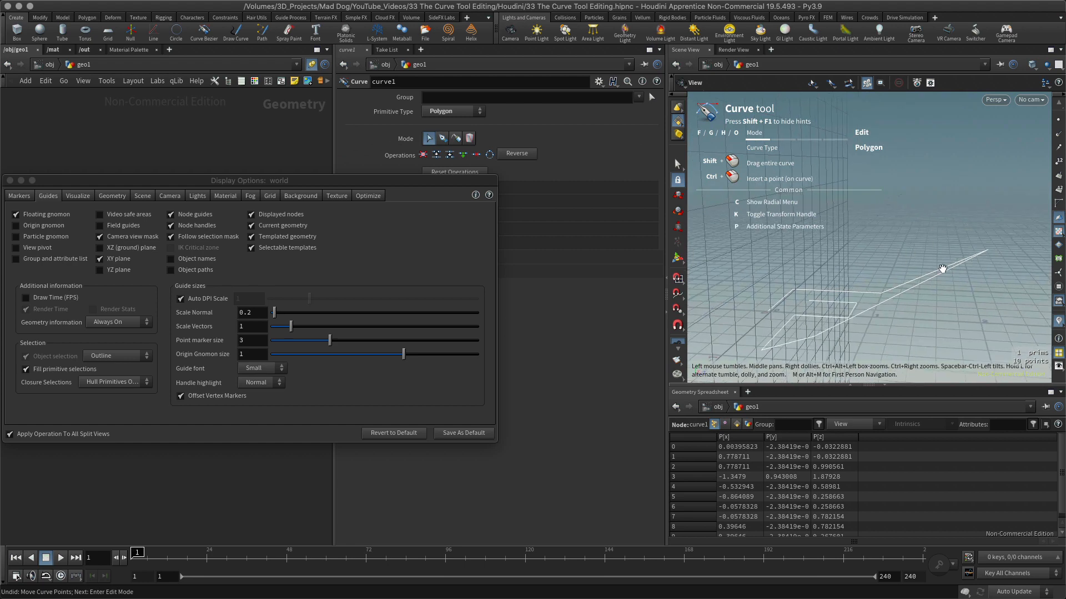
Step: Raise point 3 along the XY grid to about y 0.36, z 1.41
left_click_drag(942, 267, 986, 206)
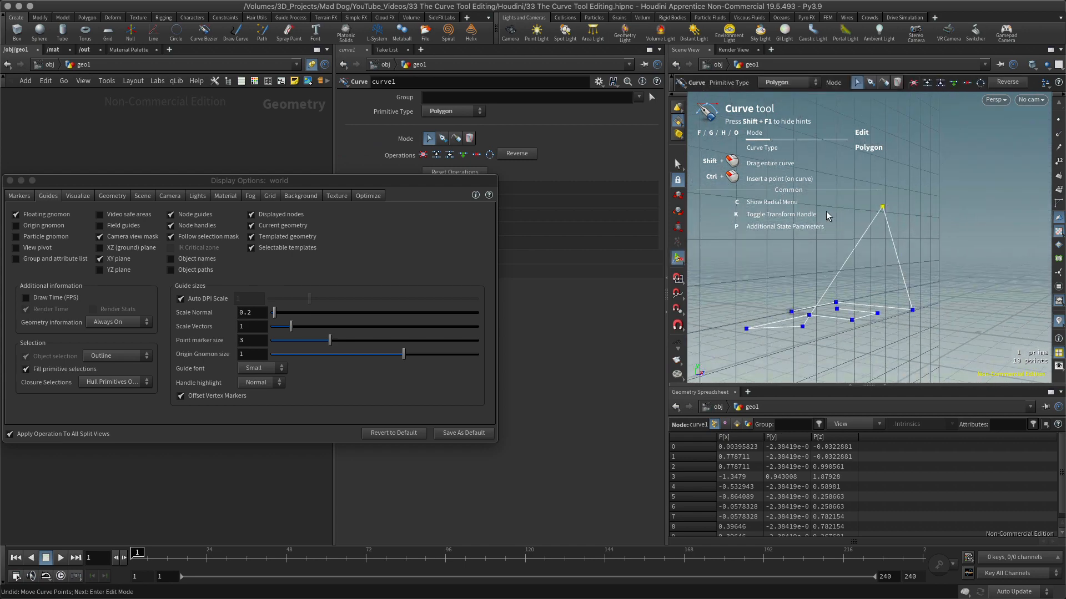
mouse_move(883, 207)
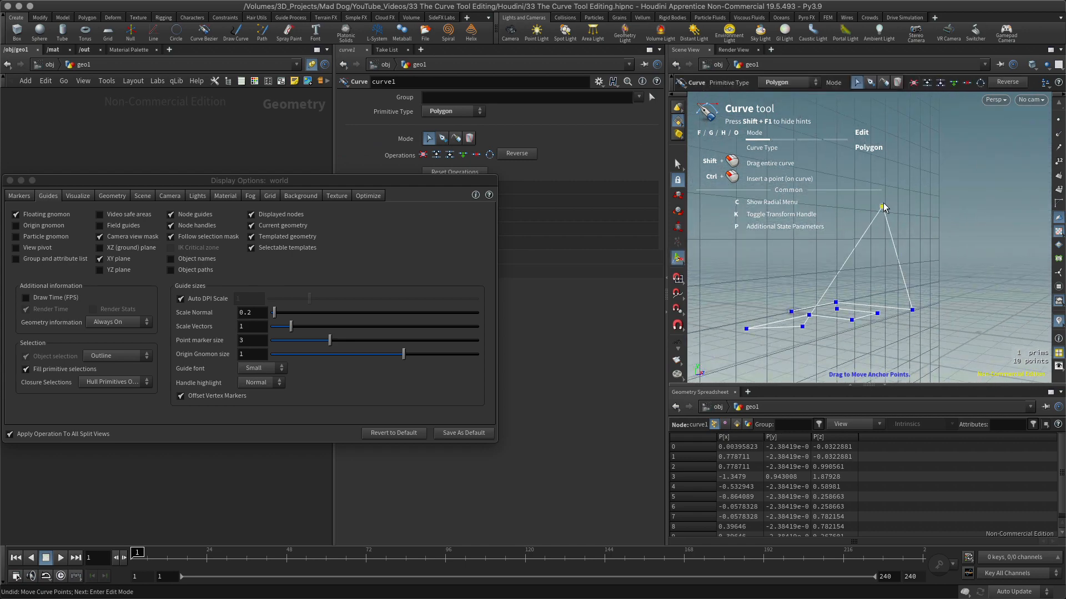
left_click_drag(885, 207, 847, 197)
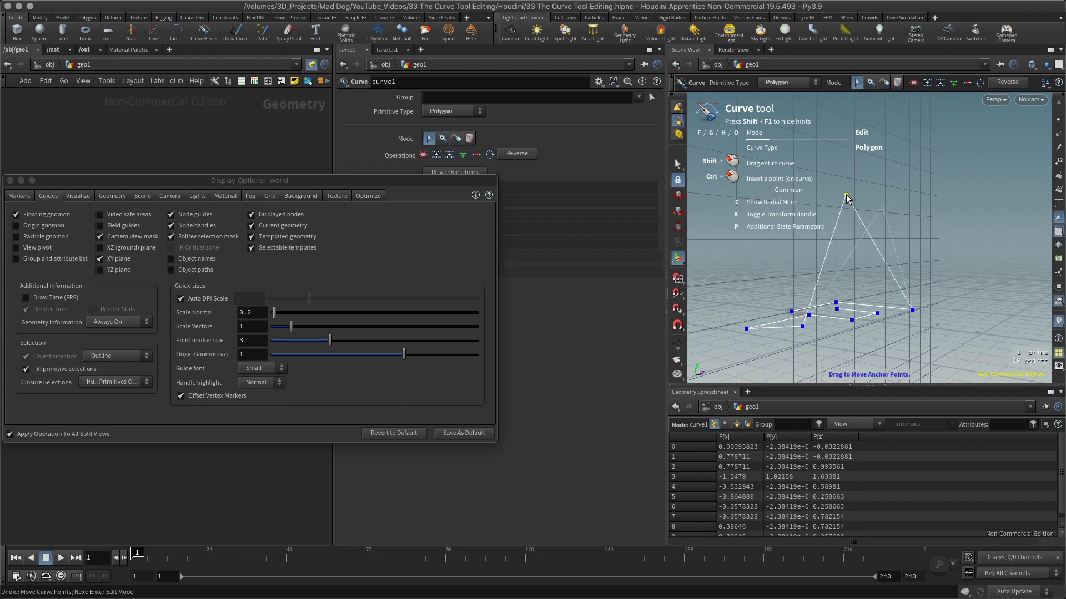
left_click_drag(846, 197, 718, 219)
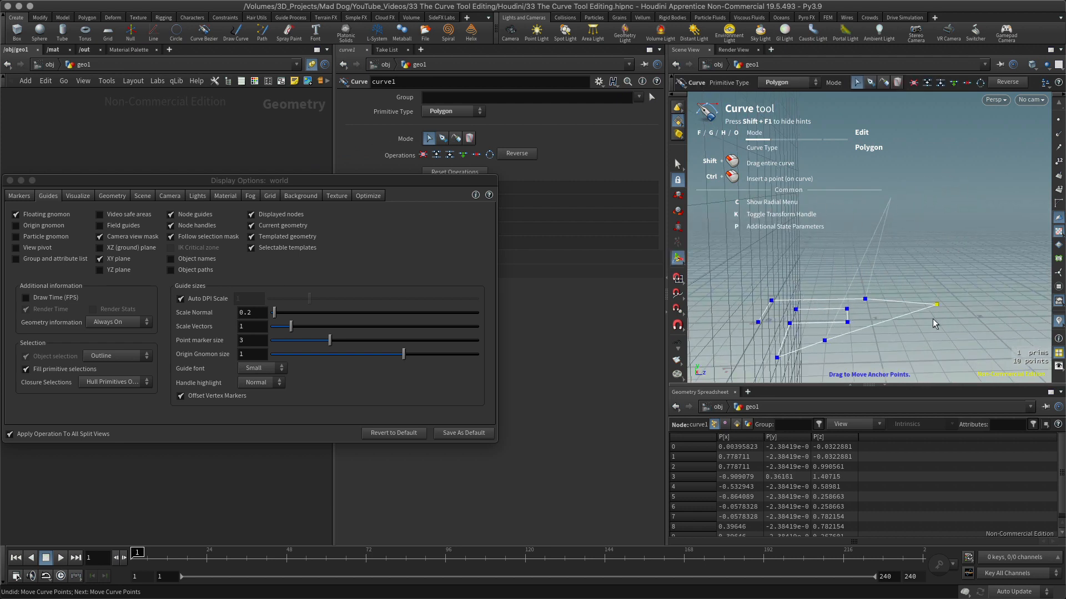
Step: Shift-drag the entire curve up to about 0.5 height, then orbit around it
left_click_drag(915, 303, 917, 294)
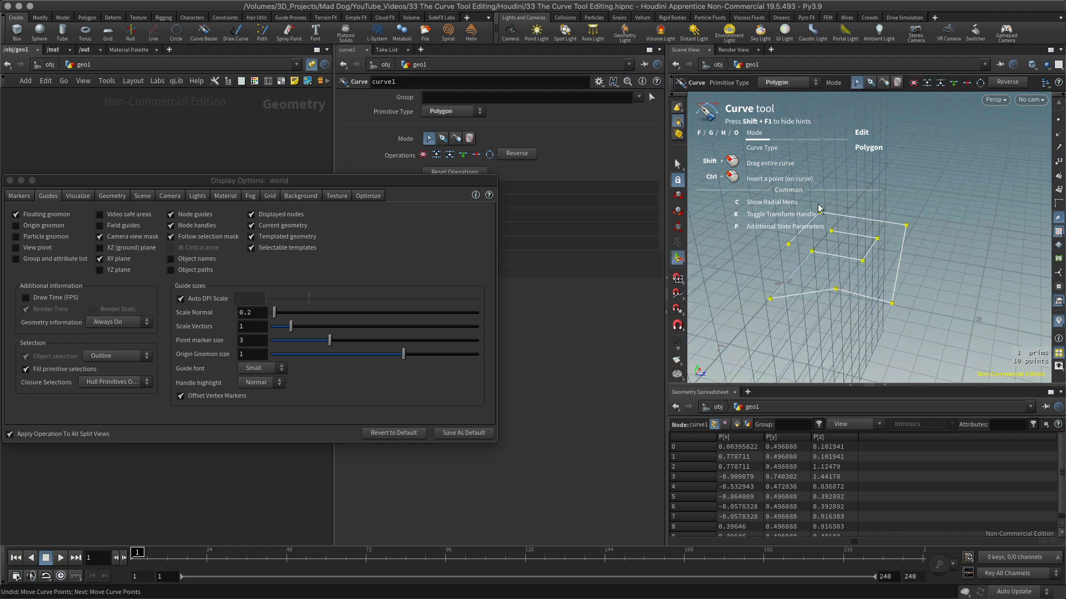
mouse_move(798, 297)
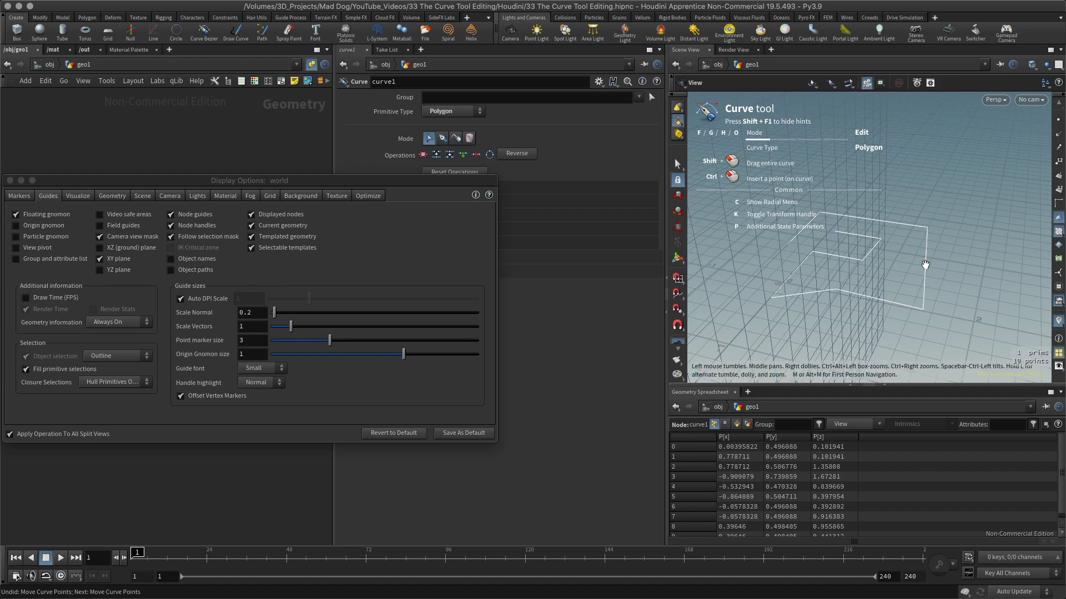
left_click_drag(924, 265, 896, 269)
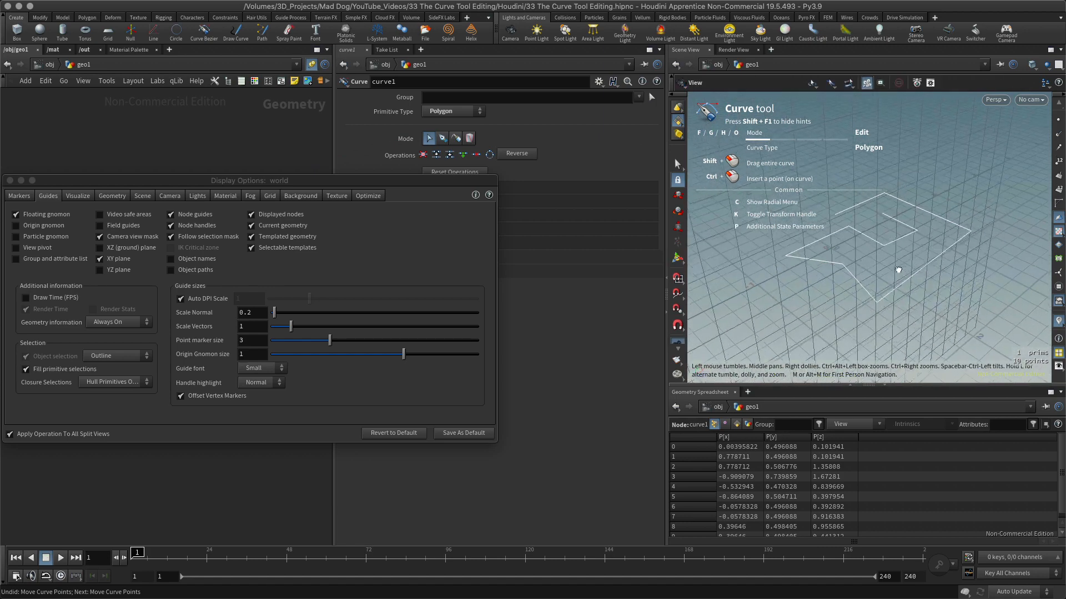